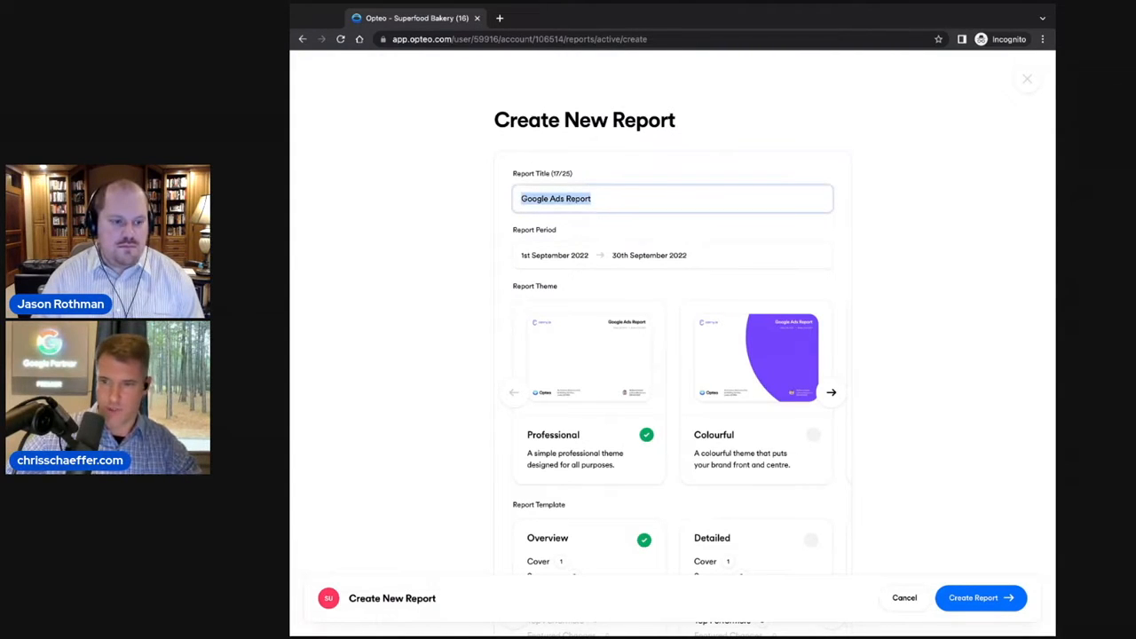
# - Browse more report theme designs, then scroll through the form's templates and sender profile
pyautogui.click(831, 391)
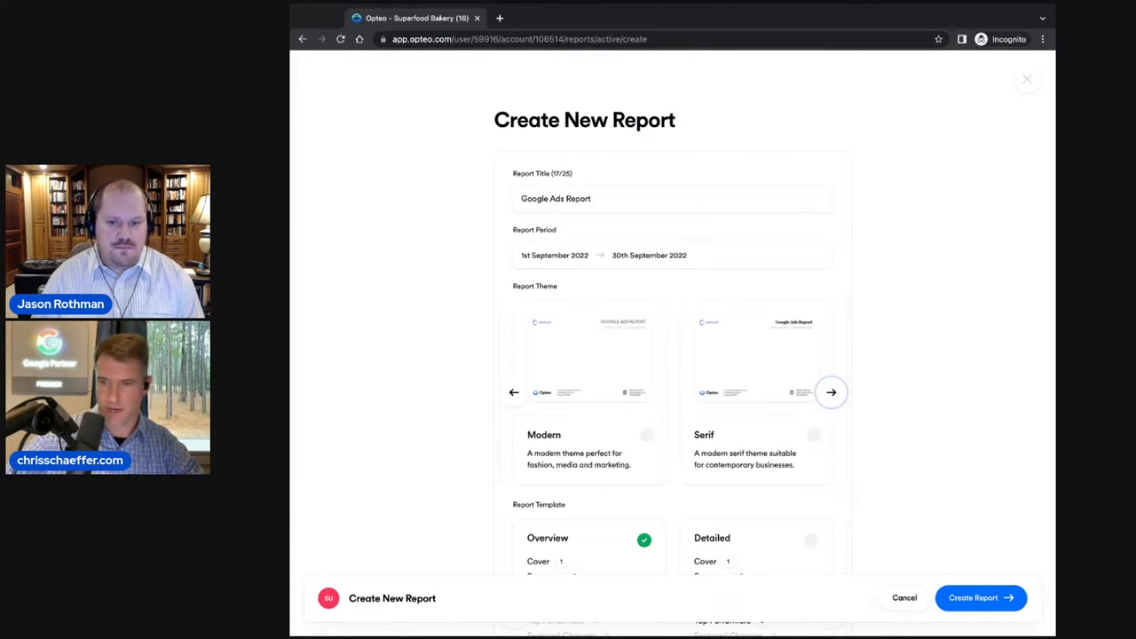
pyautogui.click(831, 391)
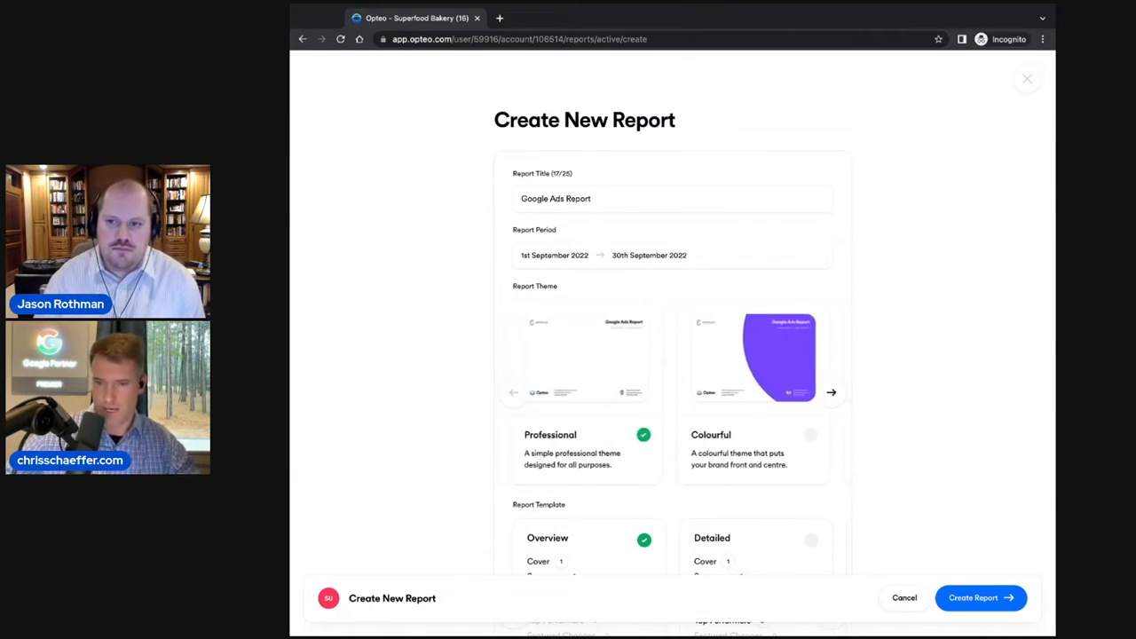
pyautogui.scroll(-3)
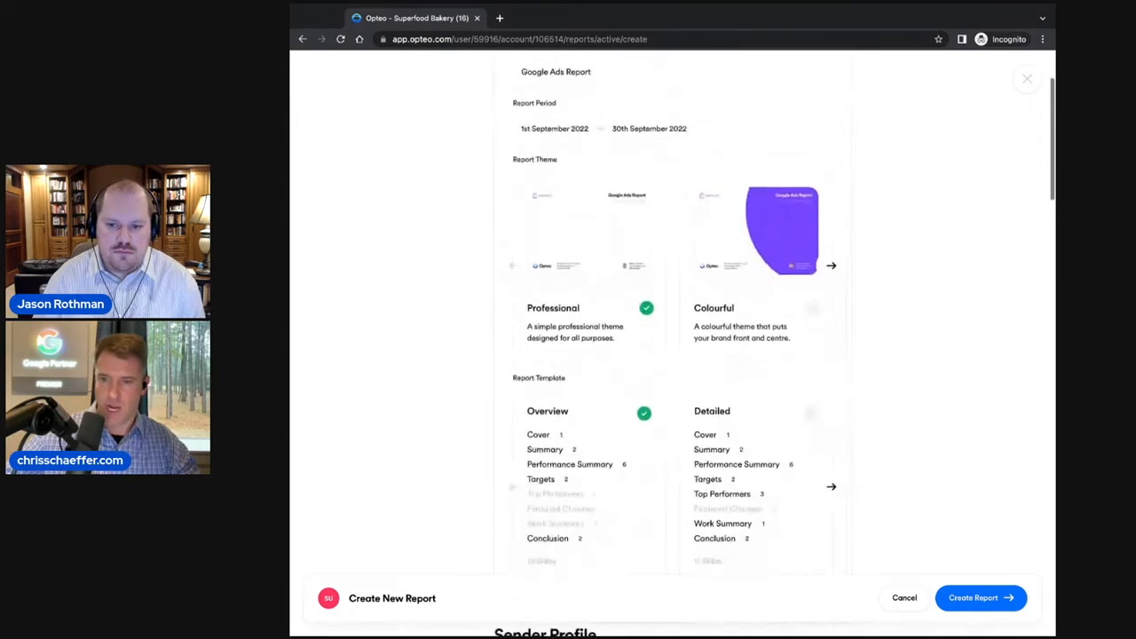
pyautogui.scroll(-3)
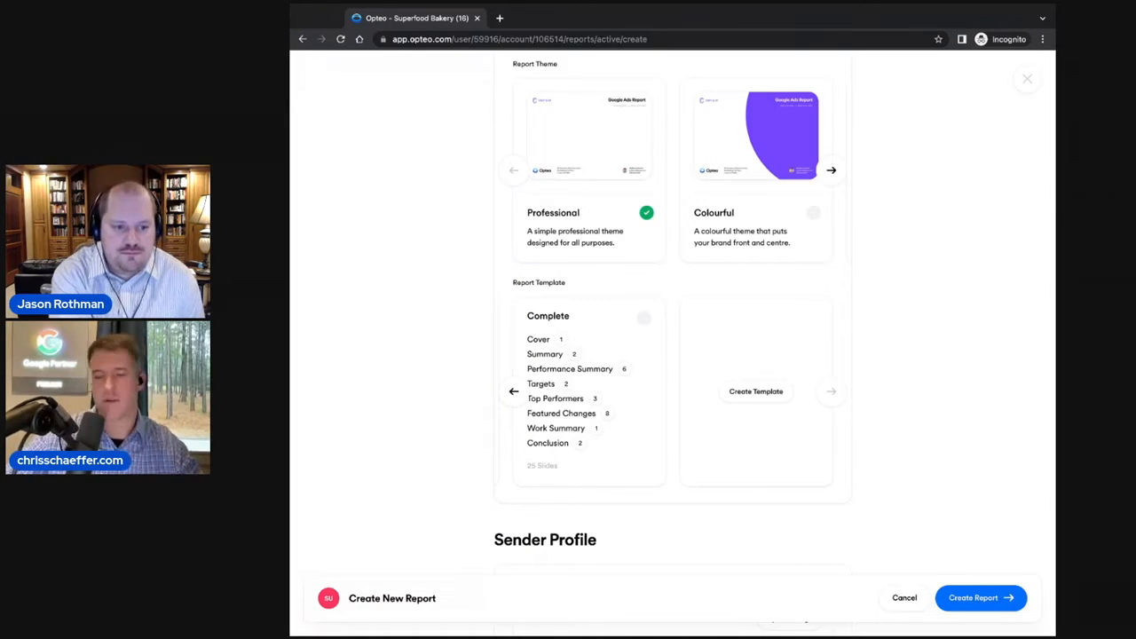
pyautogui.scroll(-3)
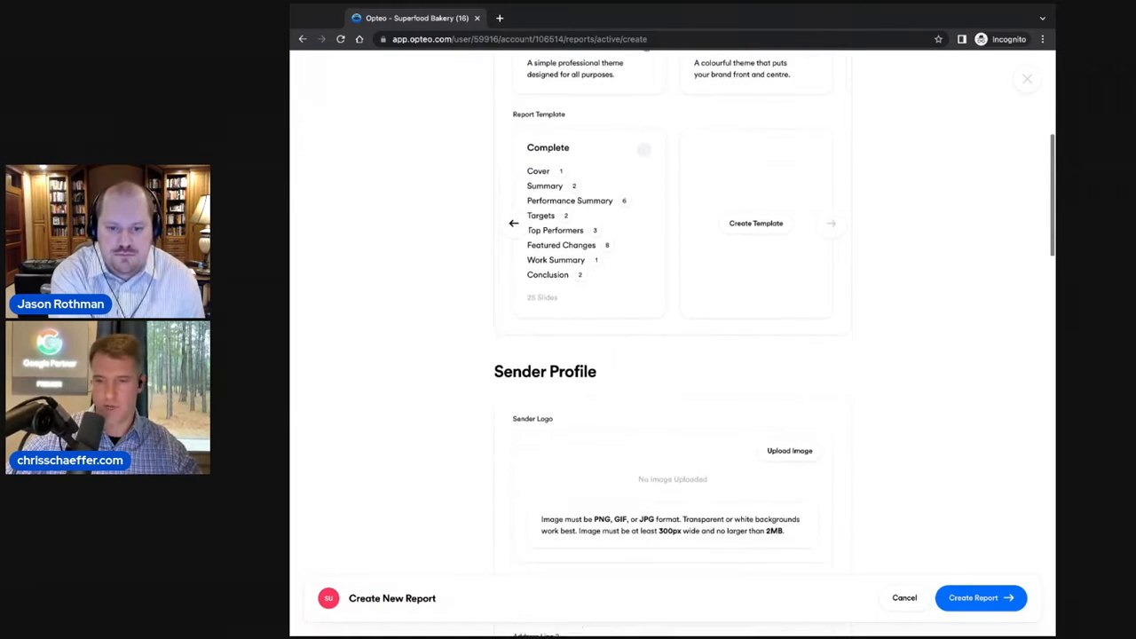
pyautogui.scroll(-3)
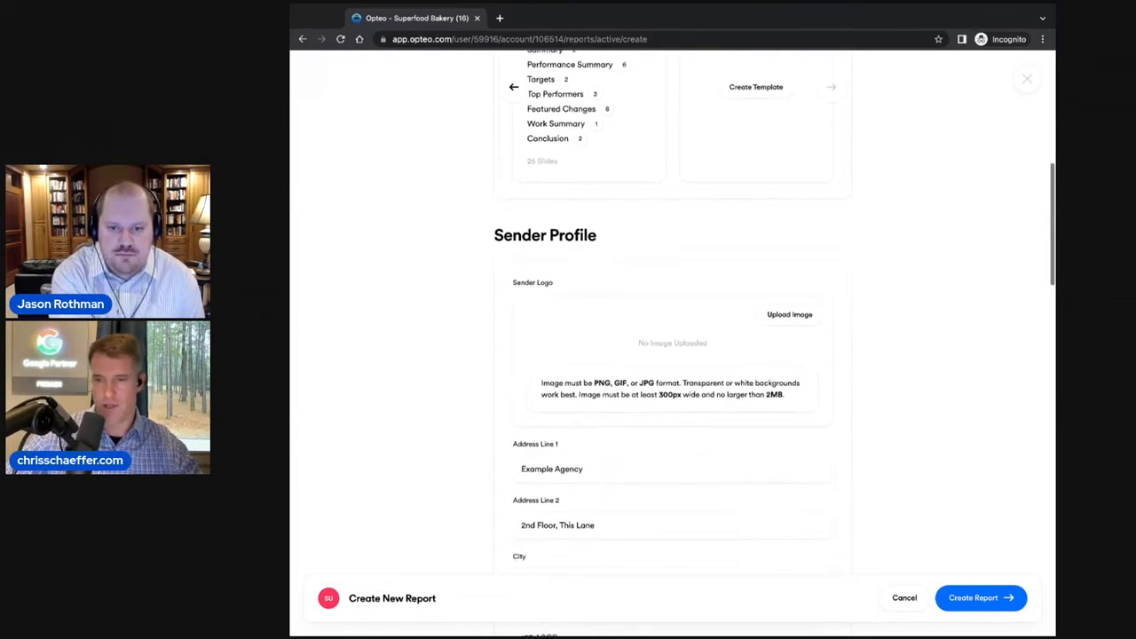
pyautogui.scroll(-3)
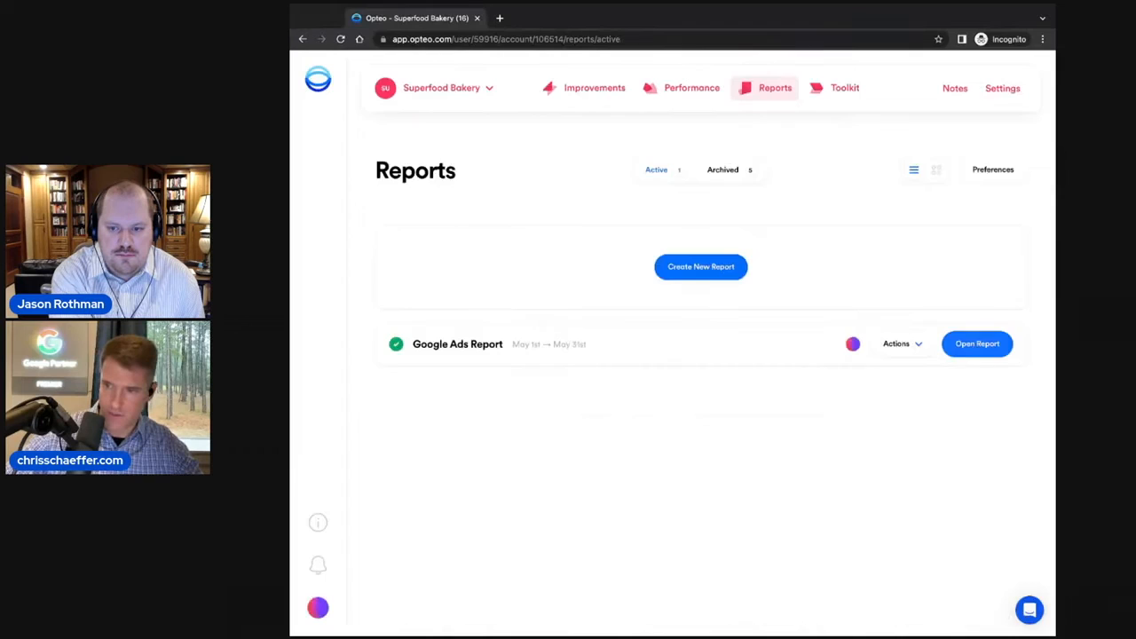
# - Open the May 2022 Google Ads Report and scroll down to its Summary slide
pyautogui.click(976, 344)
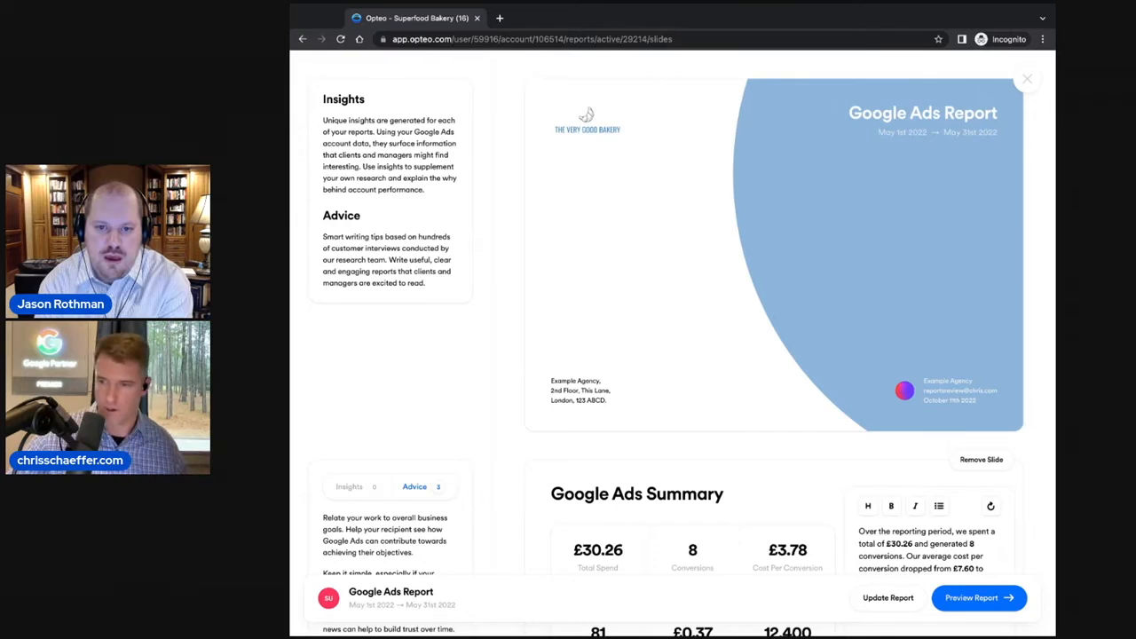
pyautogui.scroll(-3)
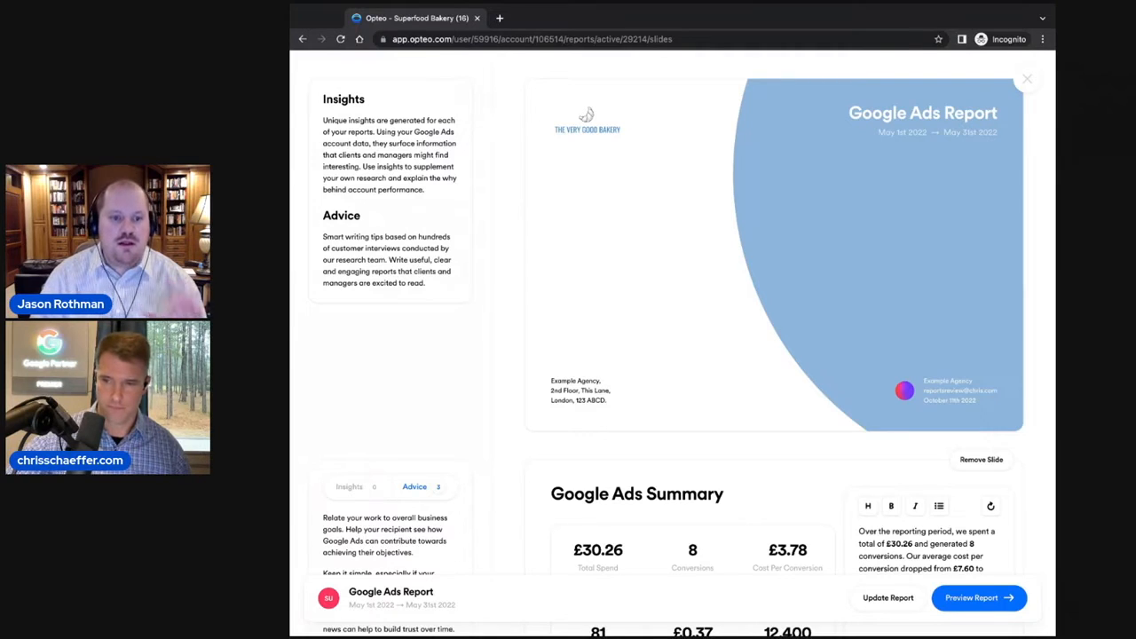
pyautogui.scroll(-3)
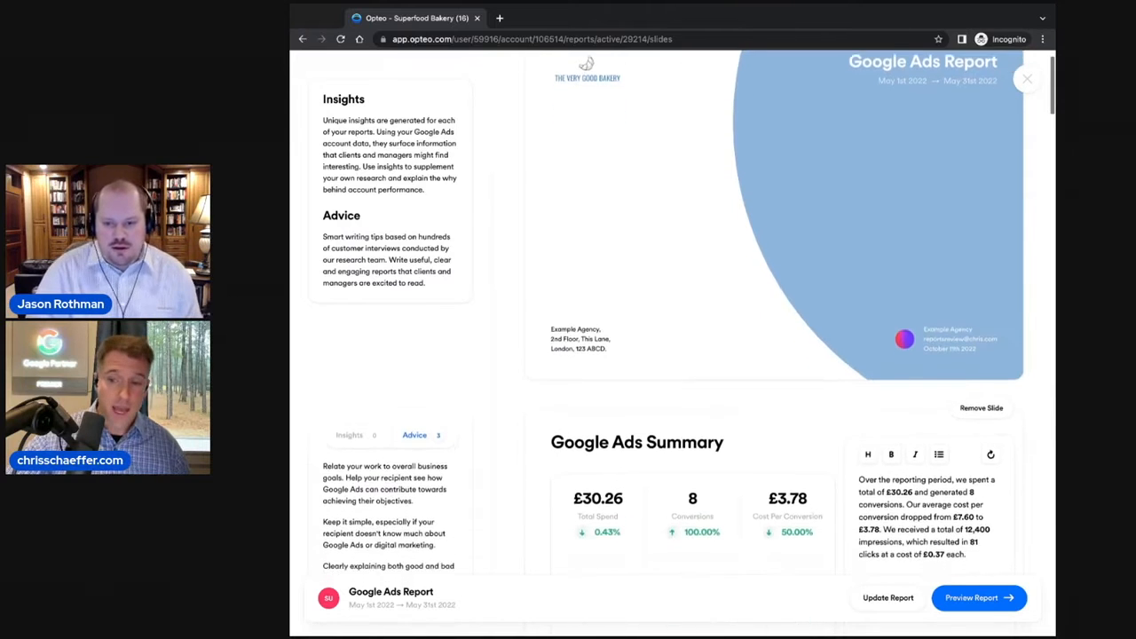
pyautogui.scroll(-3)
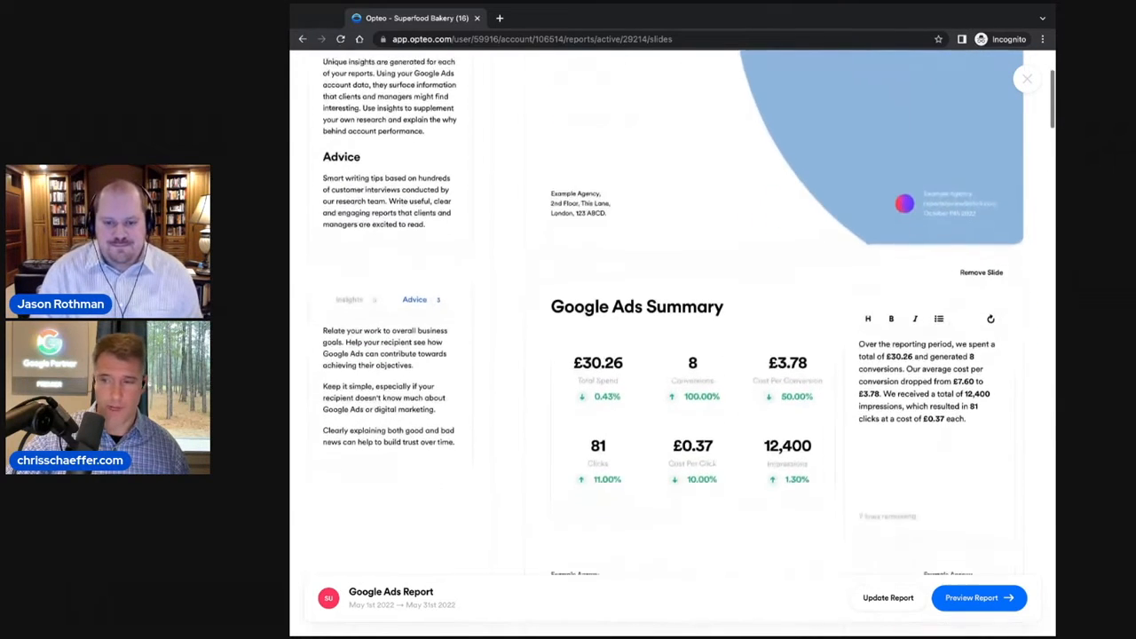
pyautogui.scroll(-3)
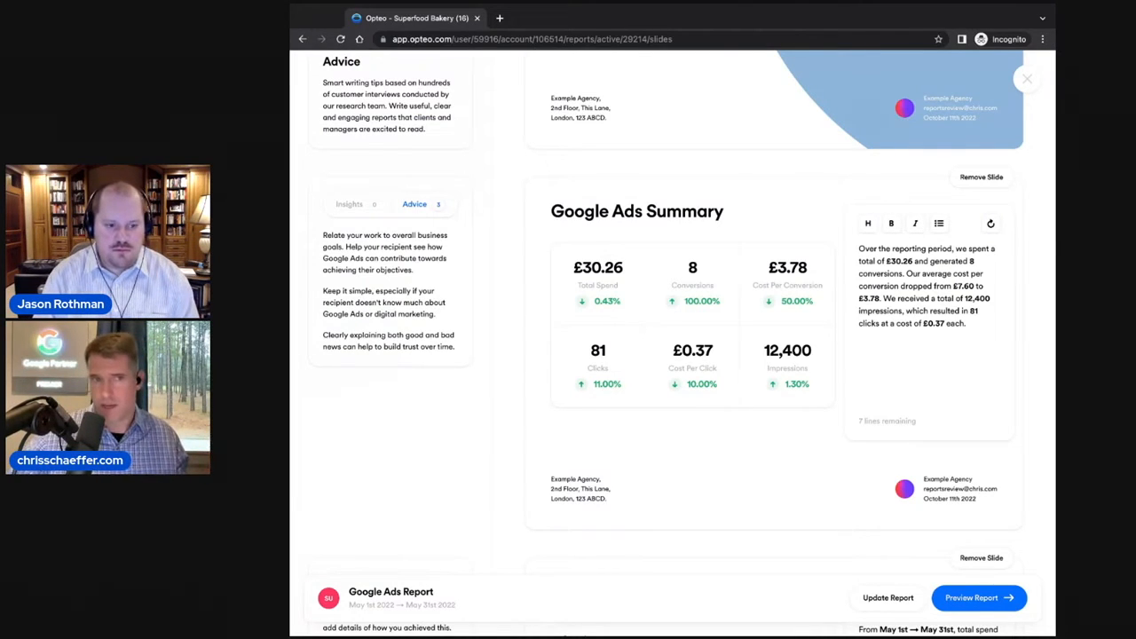
# - Replace the generated summary commentary with 'This is the report for this month and things'
pyautogui.moveTo(858, 249); pyautogui.dragTo(965, 323)
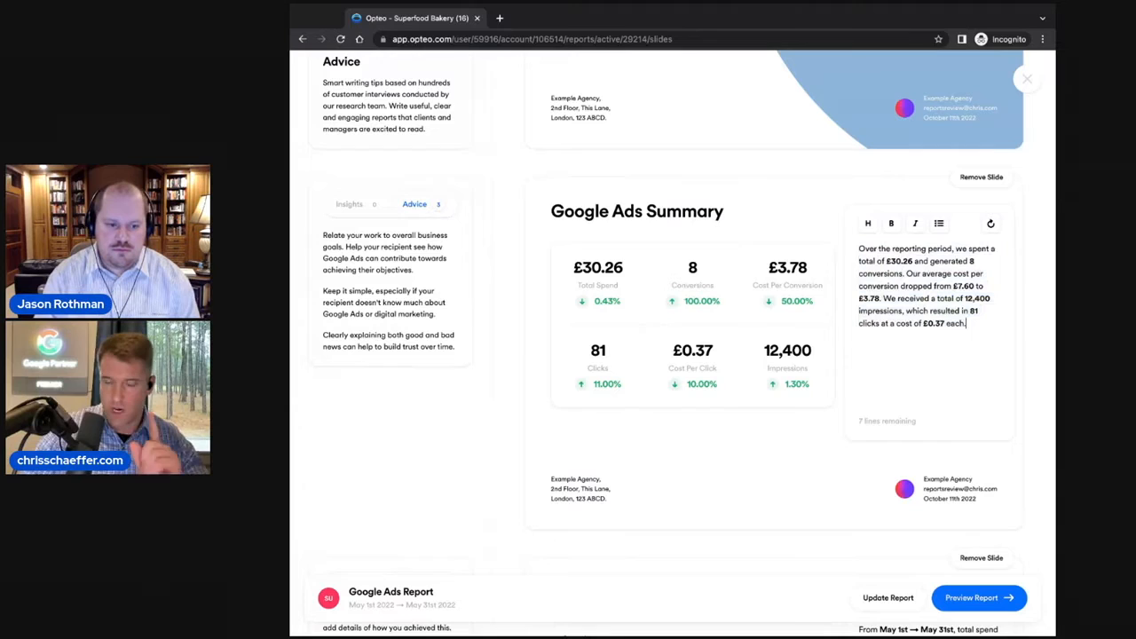
pyautogui.moveTo(858, 248); pyautogui.dragTo(966, 323)
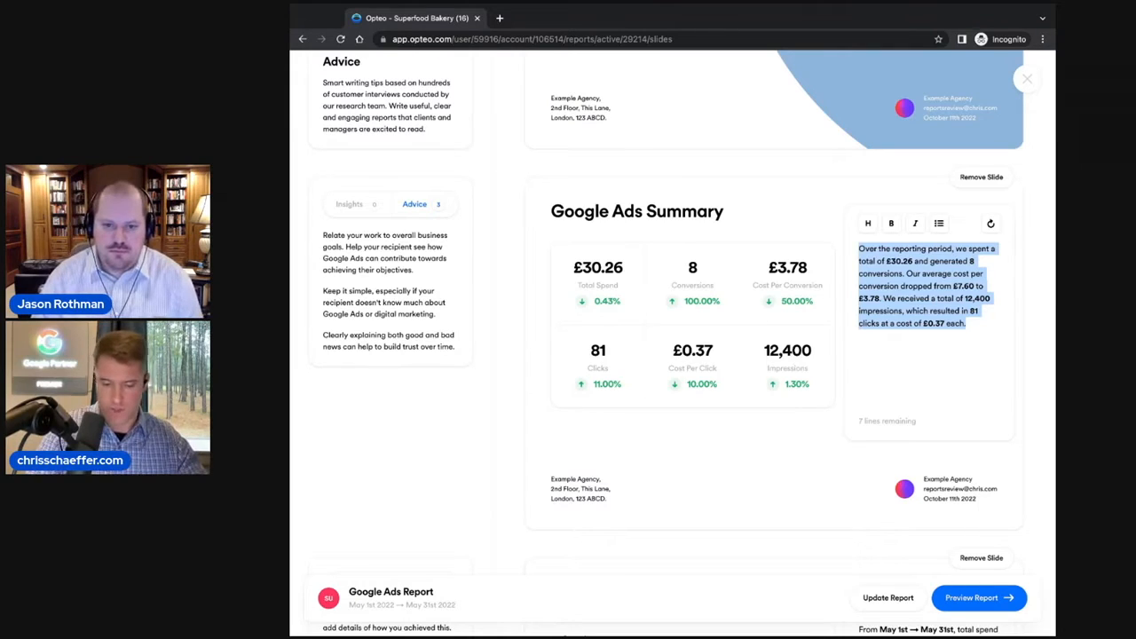
pyautogui.write('This is the report for')
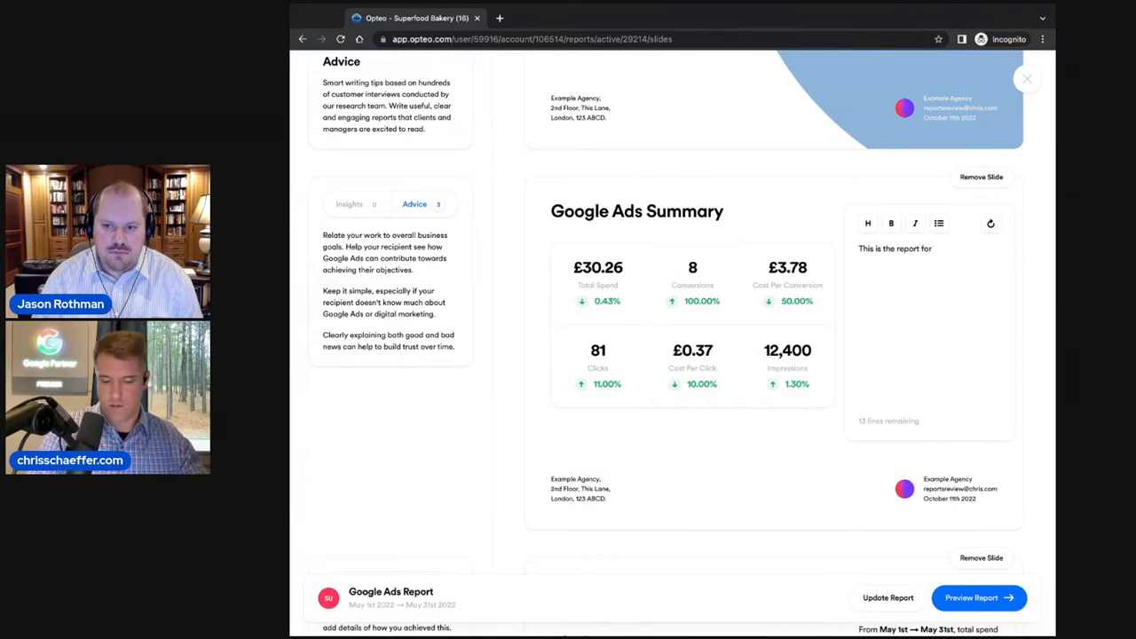
pyautogui.write('this month and thing')
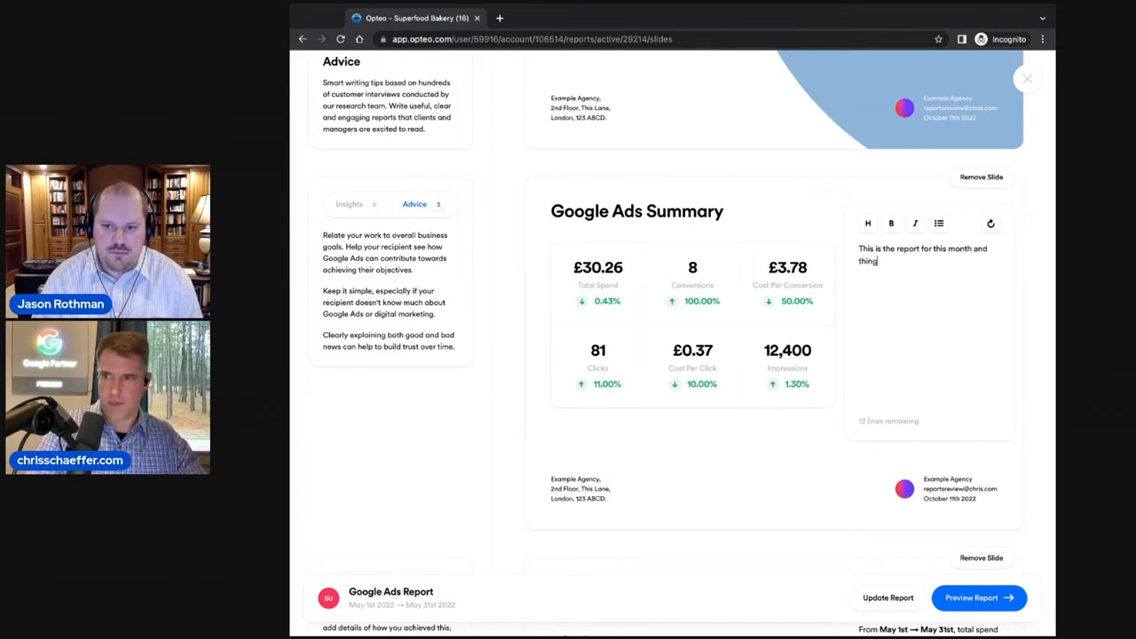
pyautogui.write('s')
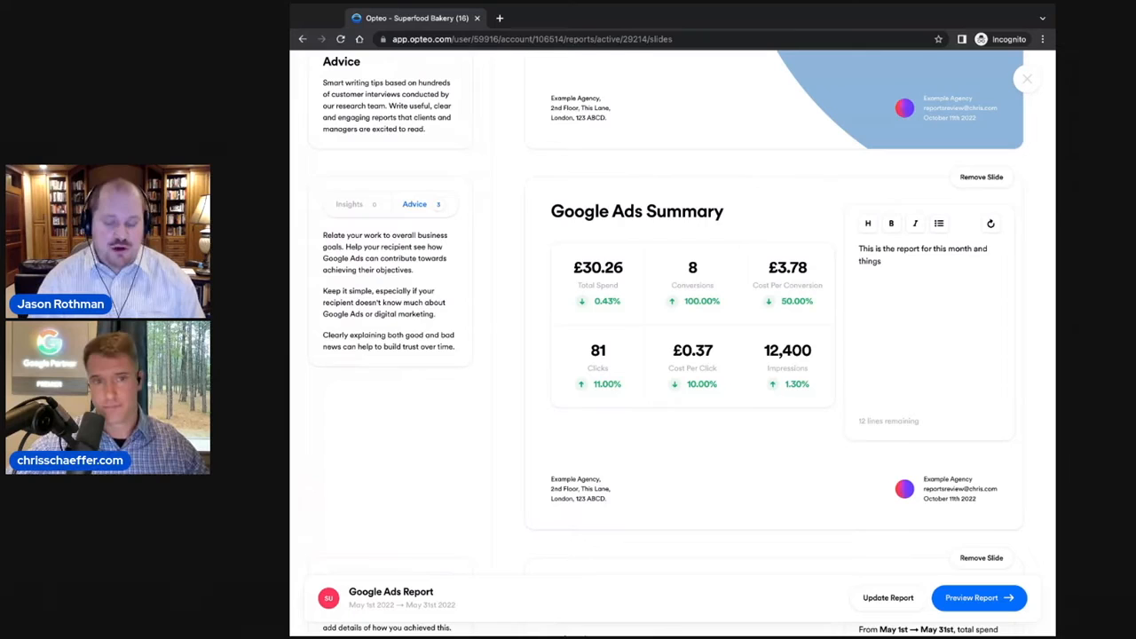
pyautogui.scroll(-3)
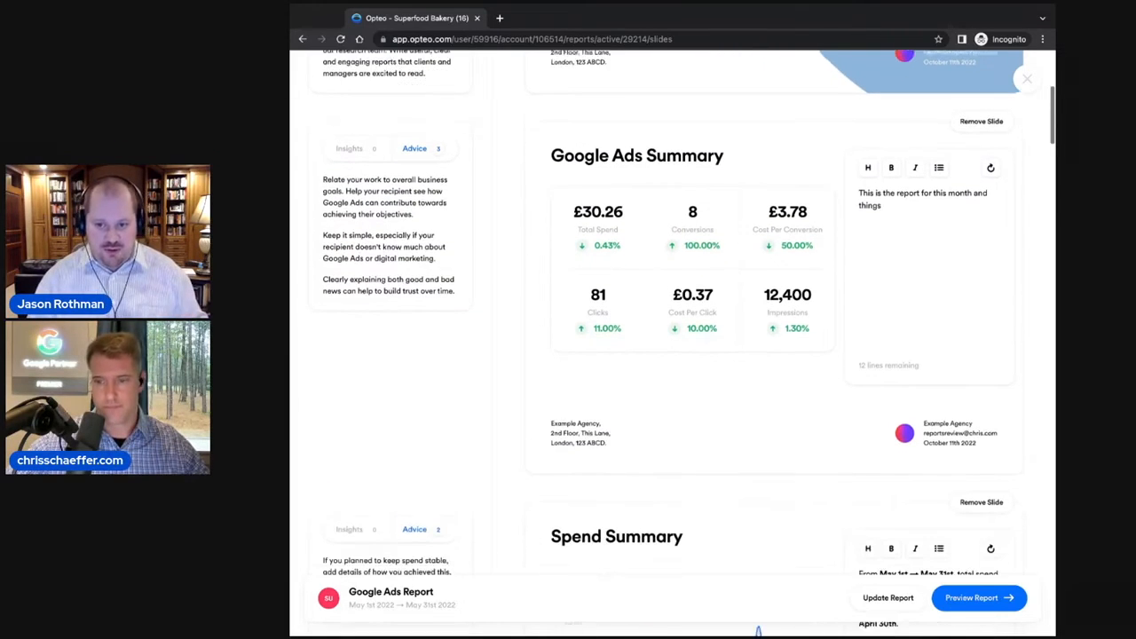
pyautogui.scroll(-3)
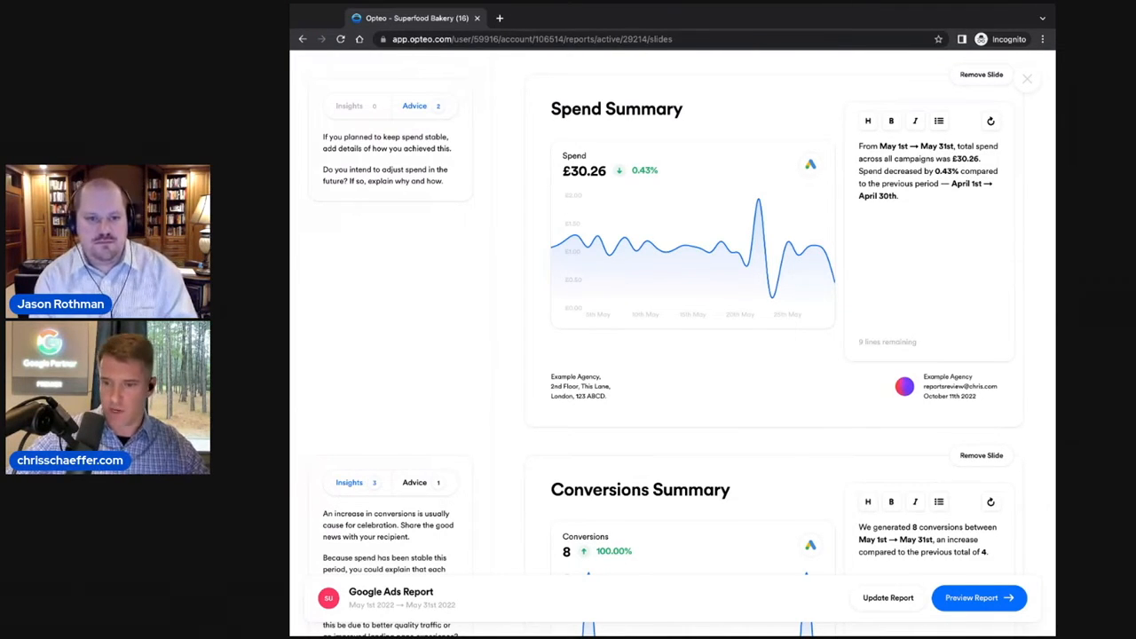
pyautogui.scroll(-3)
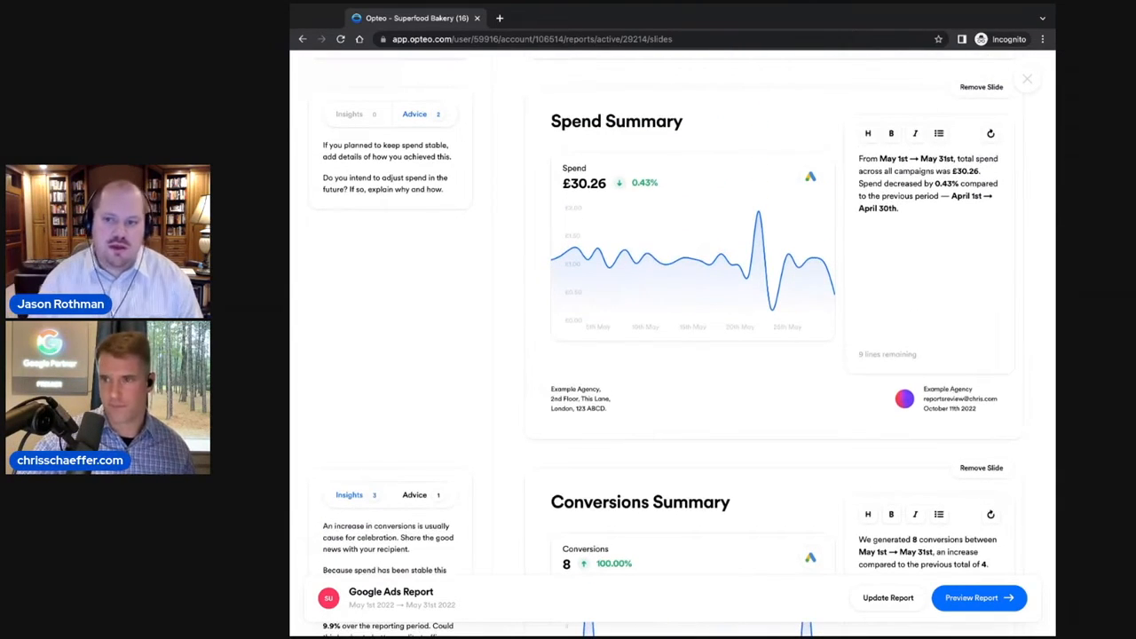
pyautogui.scroll(3)
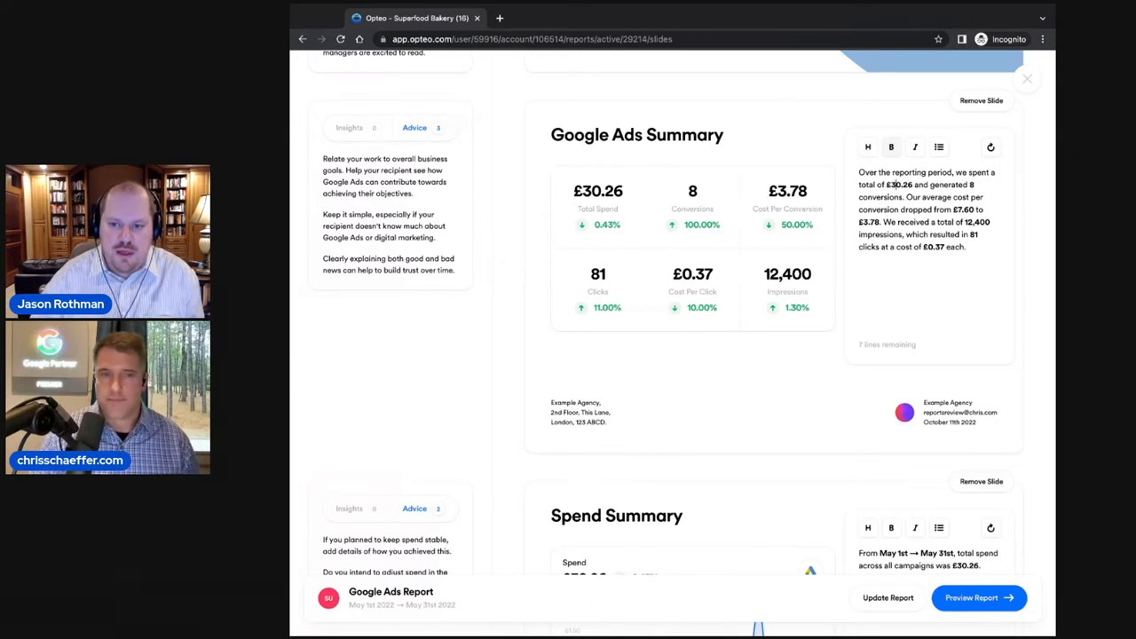
pyautogui.scroll(-3)
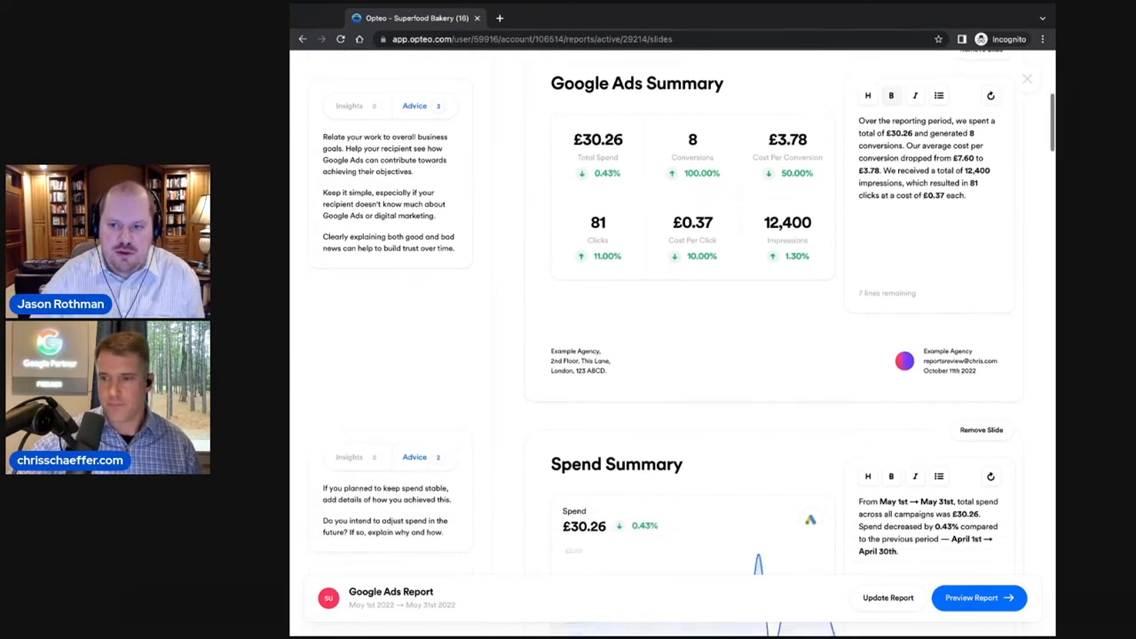
pyautogui.scroll(-3)
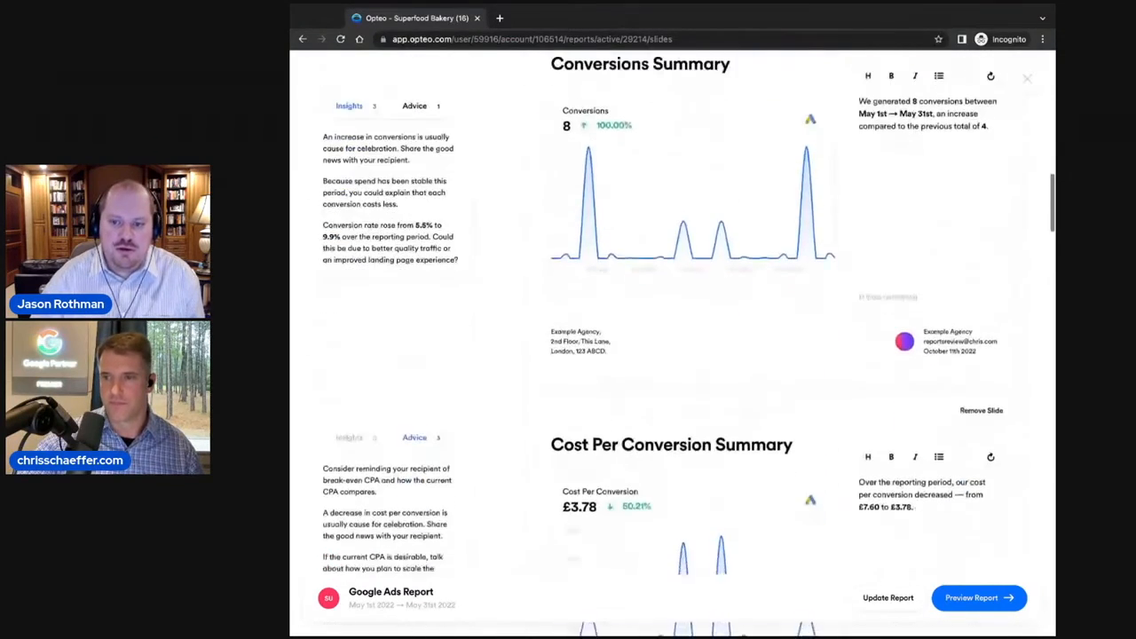
pyautogui.scroll(-3)
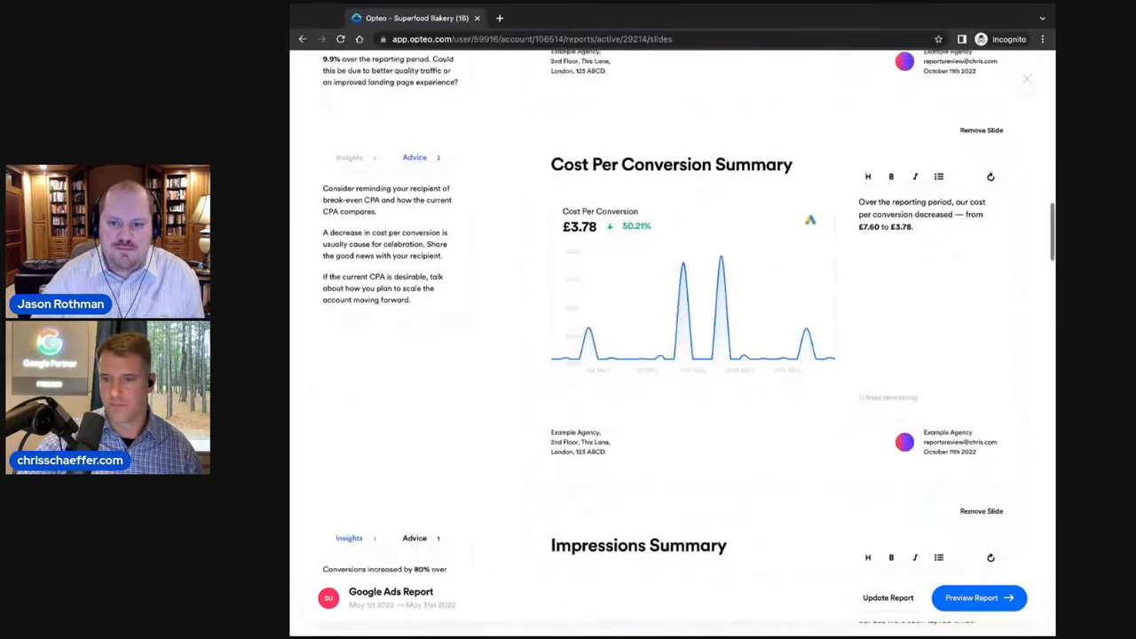
pyautogui.scroll(-3)
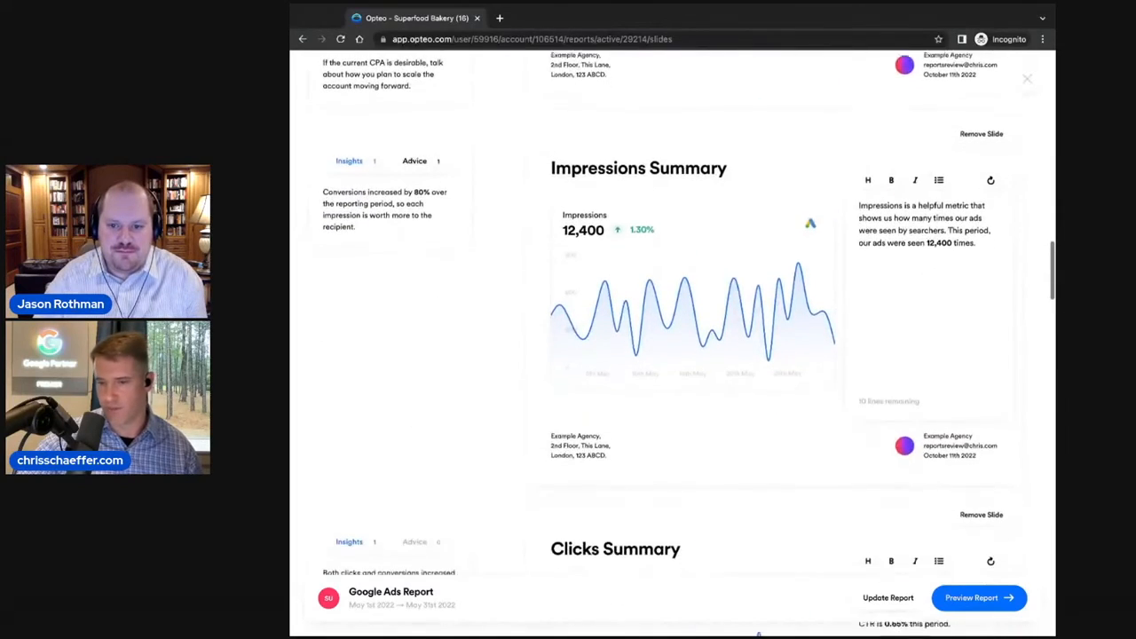
pyautogui.scroll(-3)
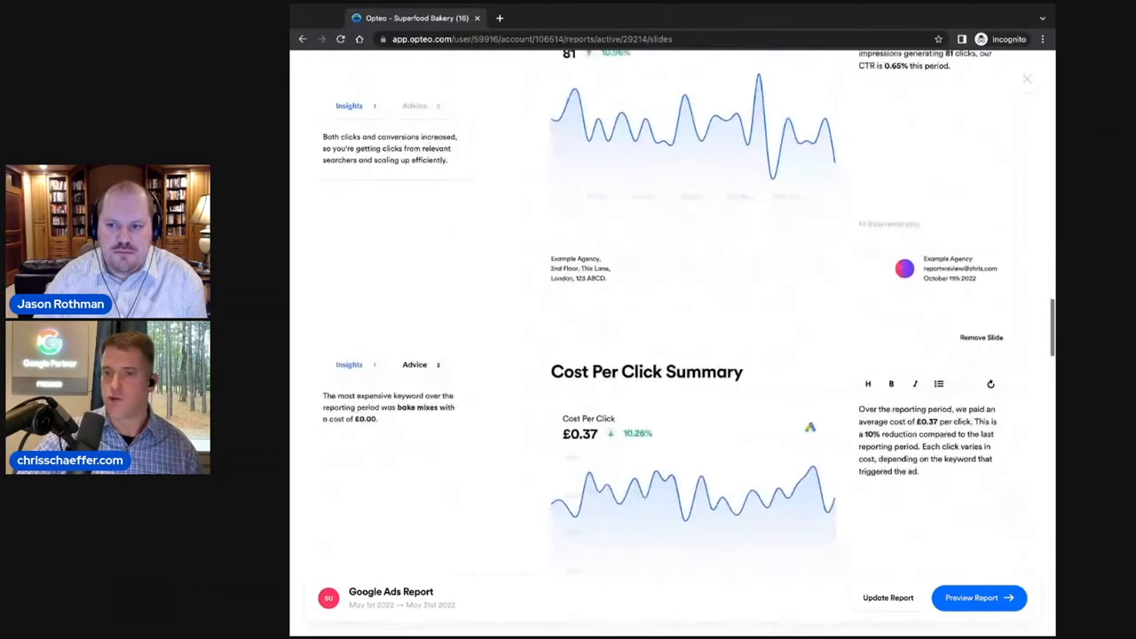
pyautogui.scroll(-3)
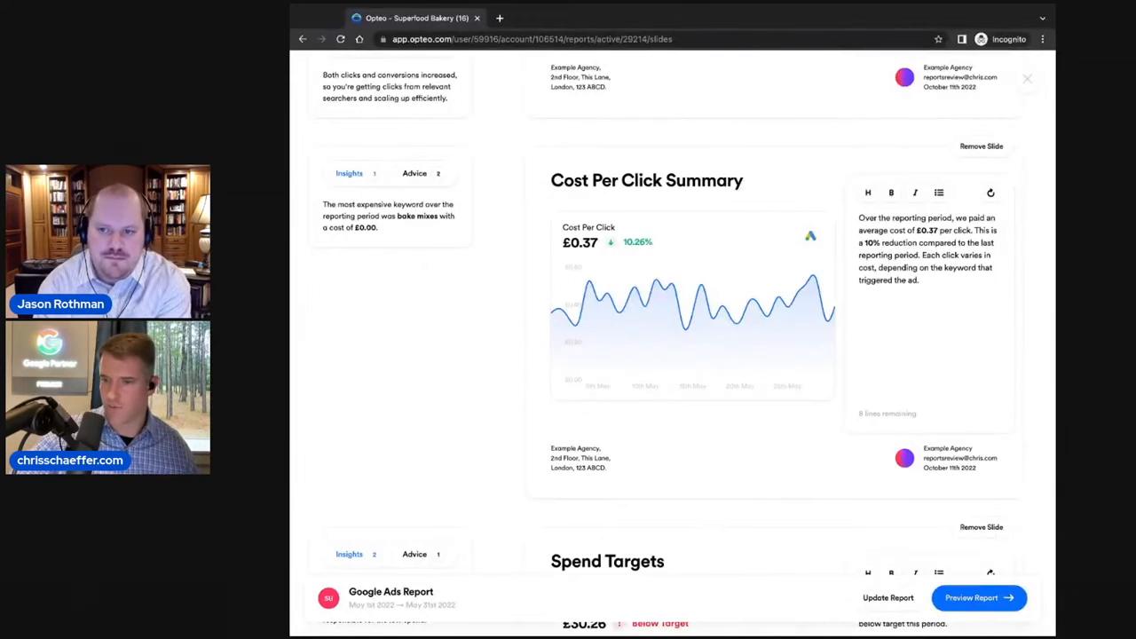
pyautogui.scroll(-3)
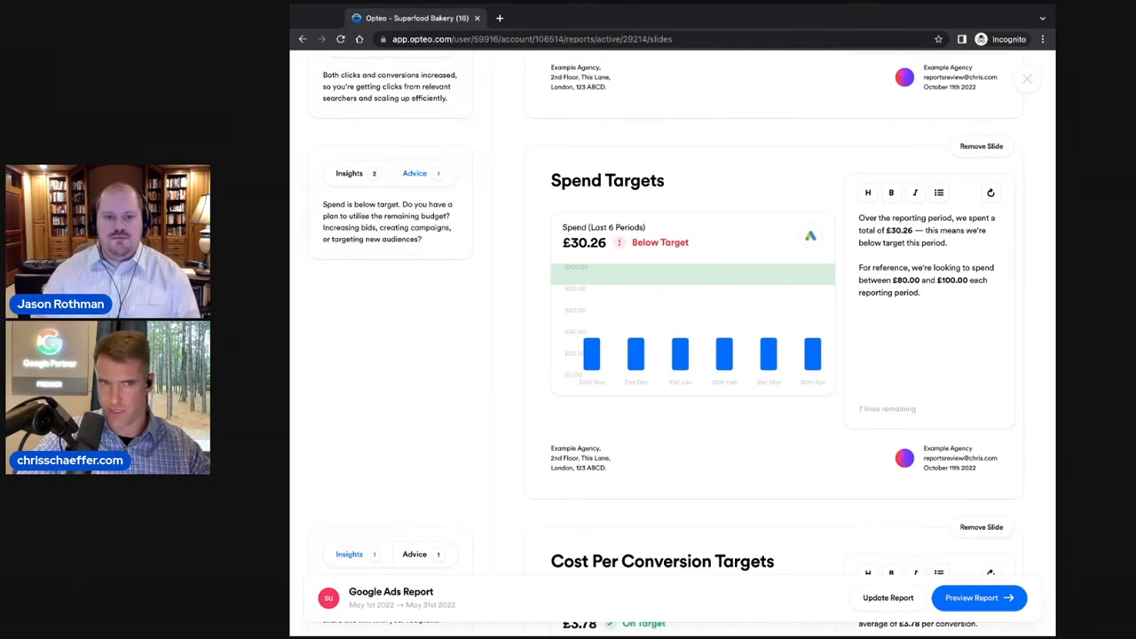
# - Show the Spend Targets insights: spend below target and CPA down 50%
pyautogui.click(348, 173)
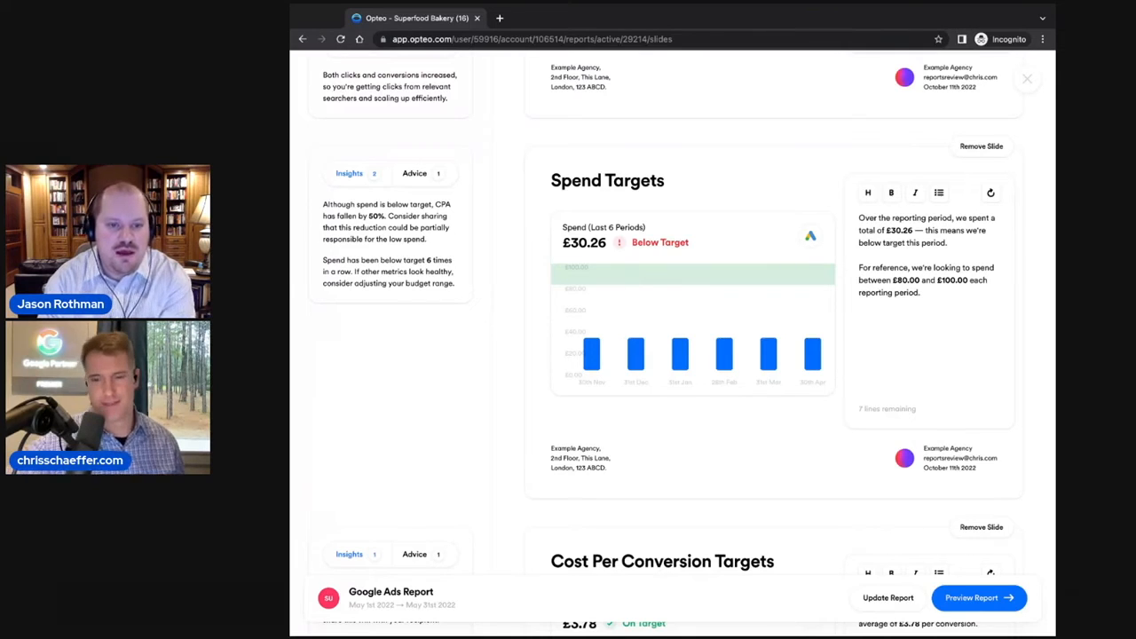
pyautogui.scroll(-3)
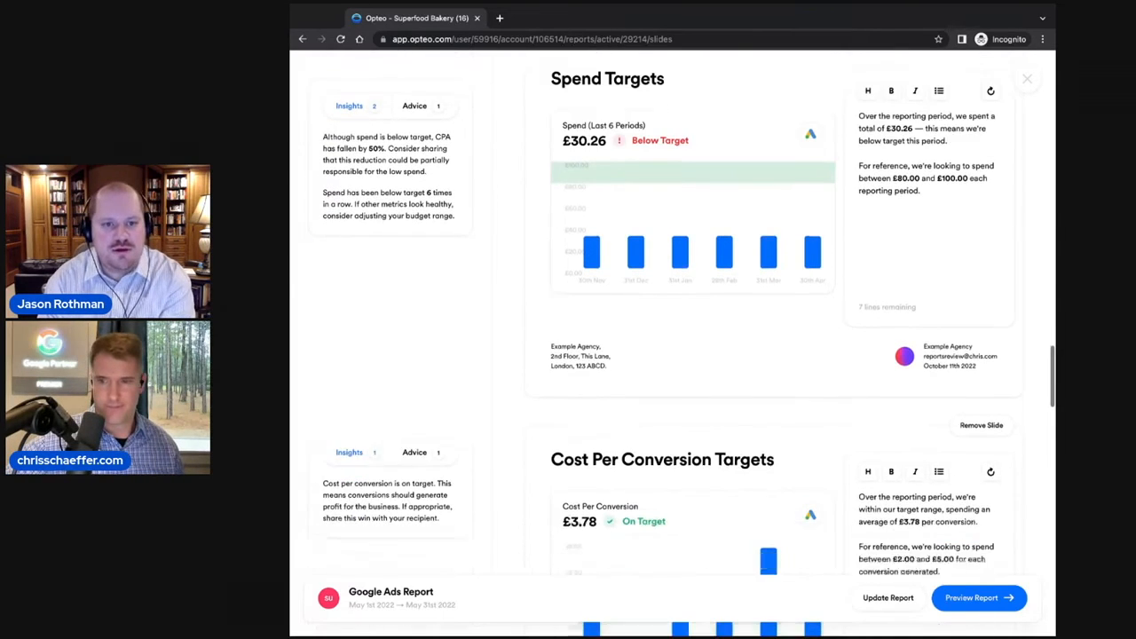
# - Scroll through the Cost Per Conversion Targets and Next Steps slides to review them
pyautogui.scroll(-3)
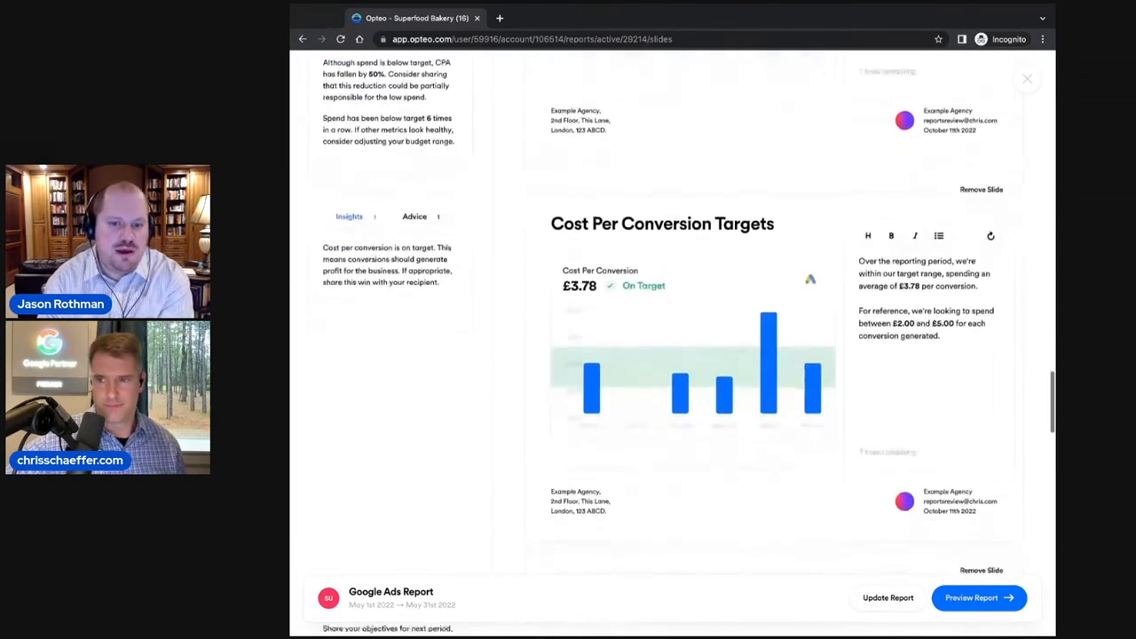
pyautogui.scroll(-3)
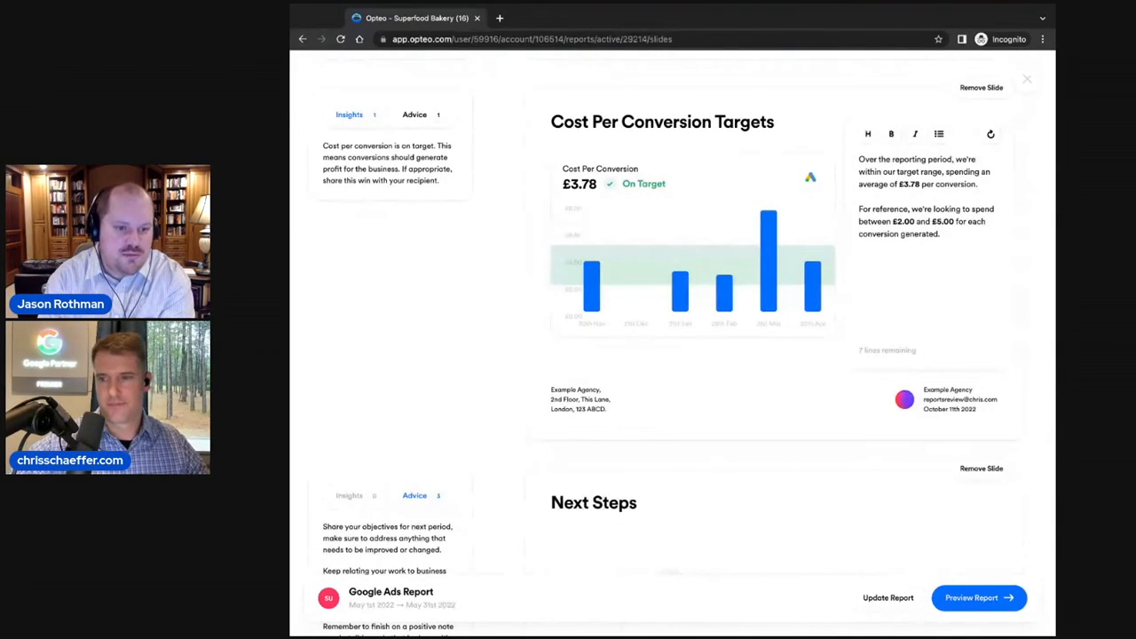
pyautogui.scroll(-3)
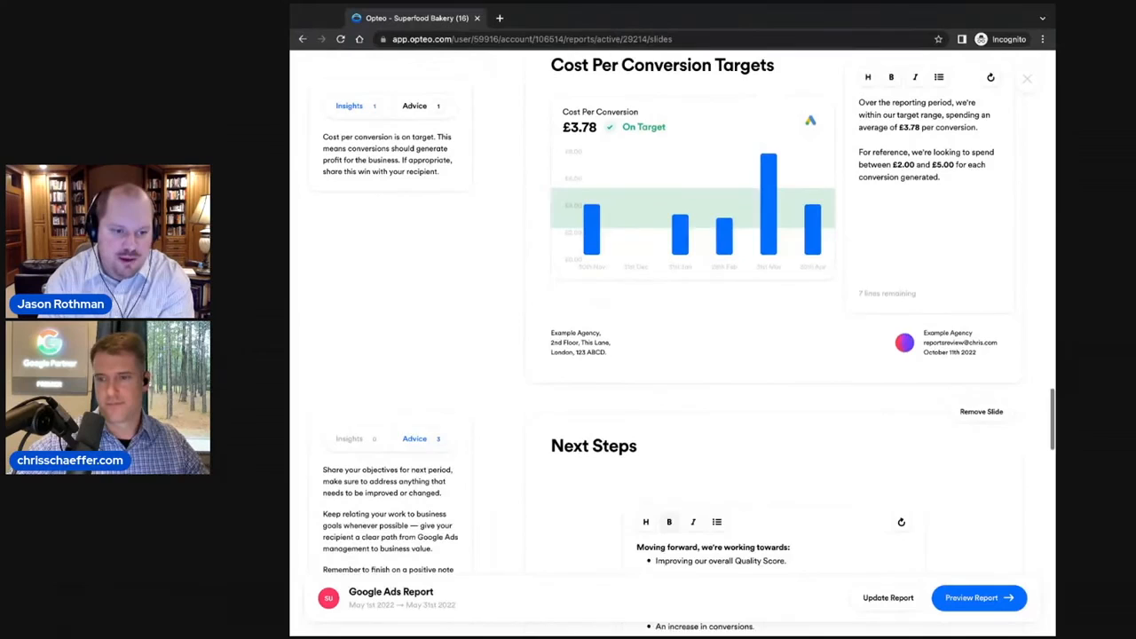
pyautogui.scroll(-3)
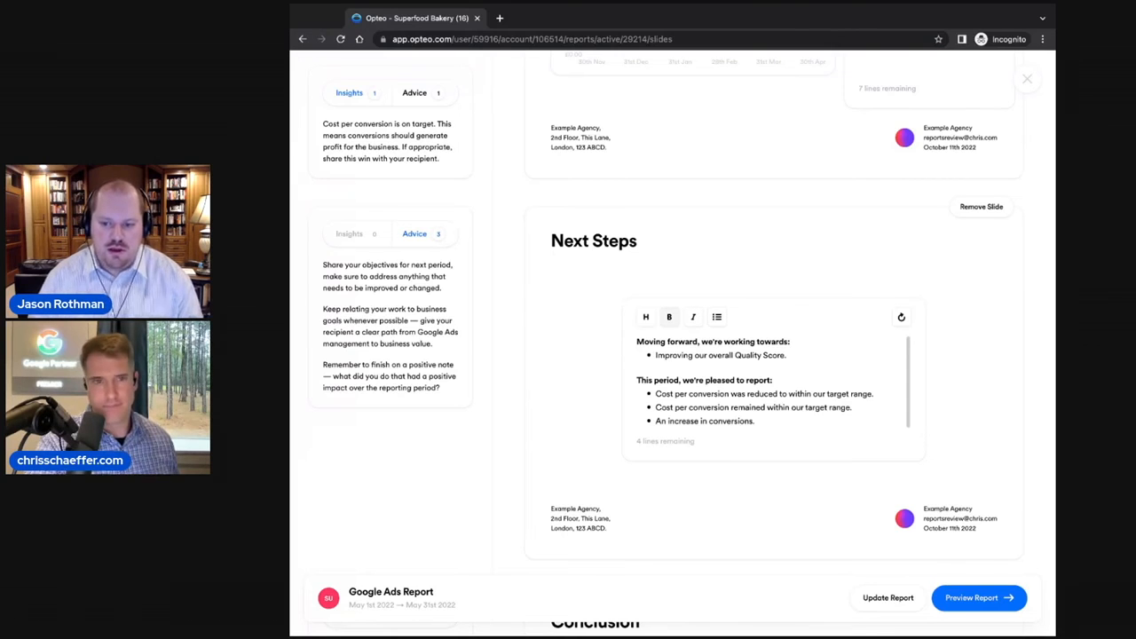
pyautogui.scroll(-3)
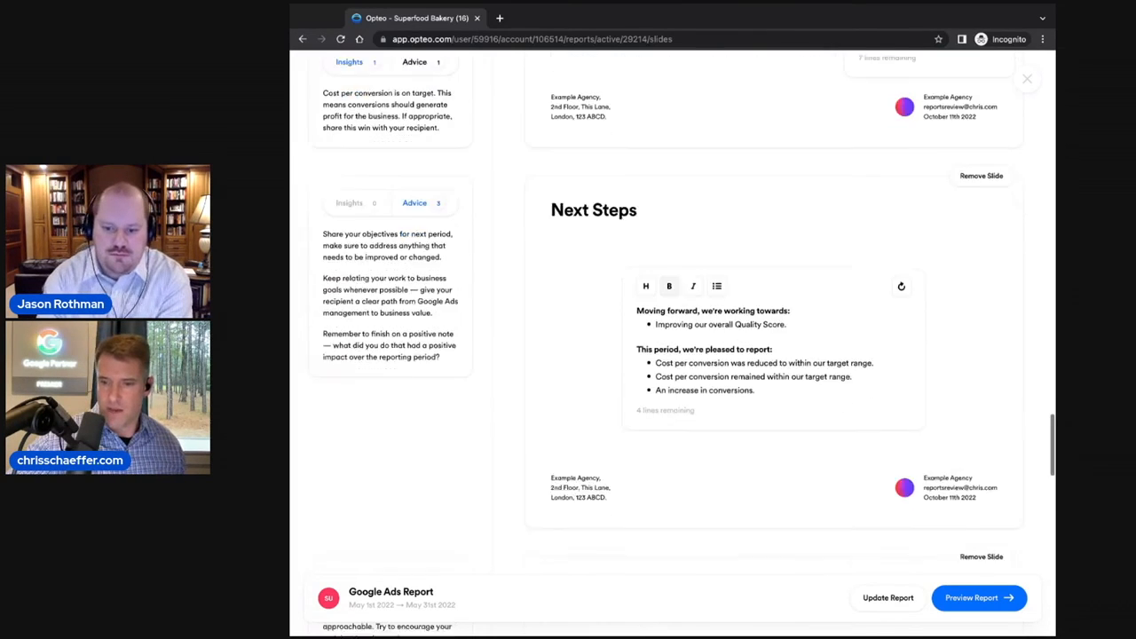
pyautogui.scroll(-3)
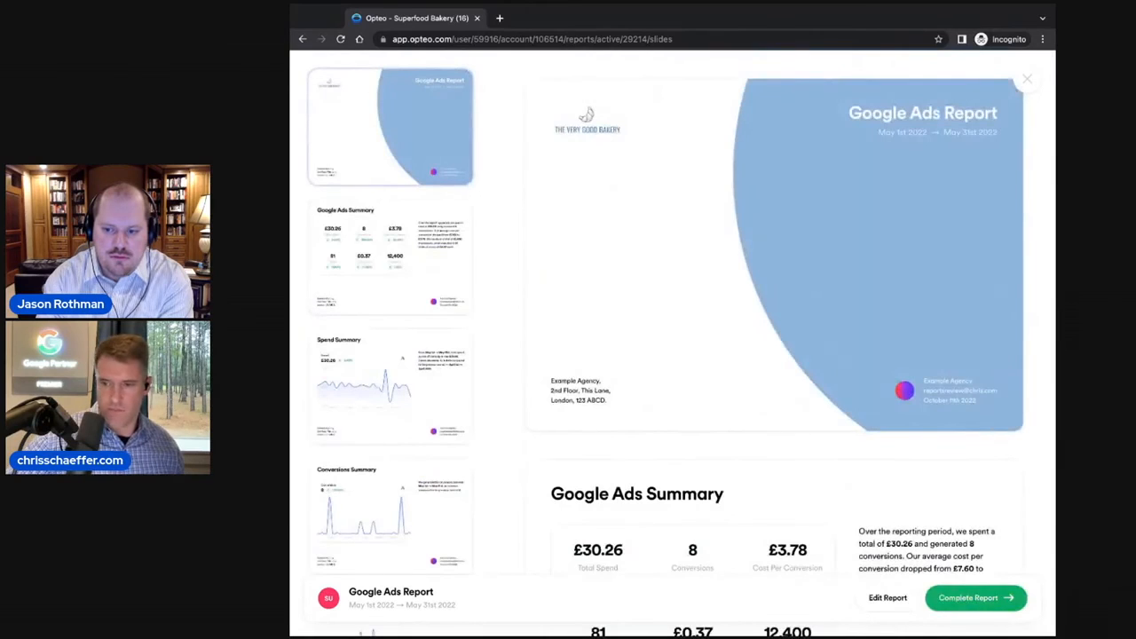
pyautogui.scroll(-3)
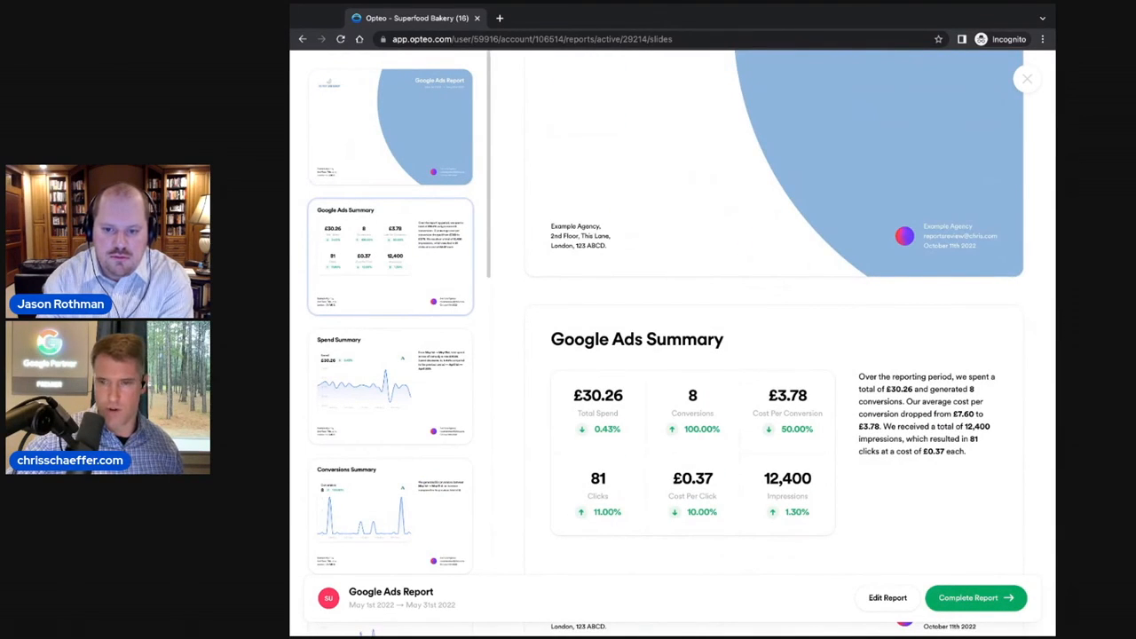
pyautogui.scroll(-3)
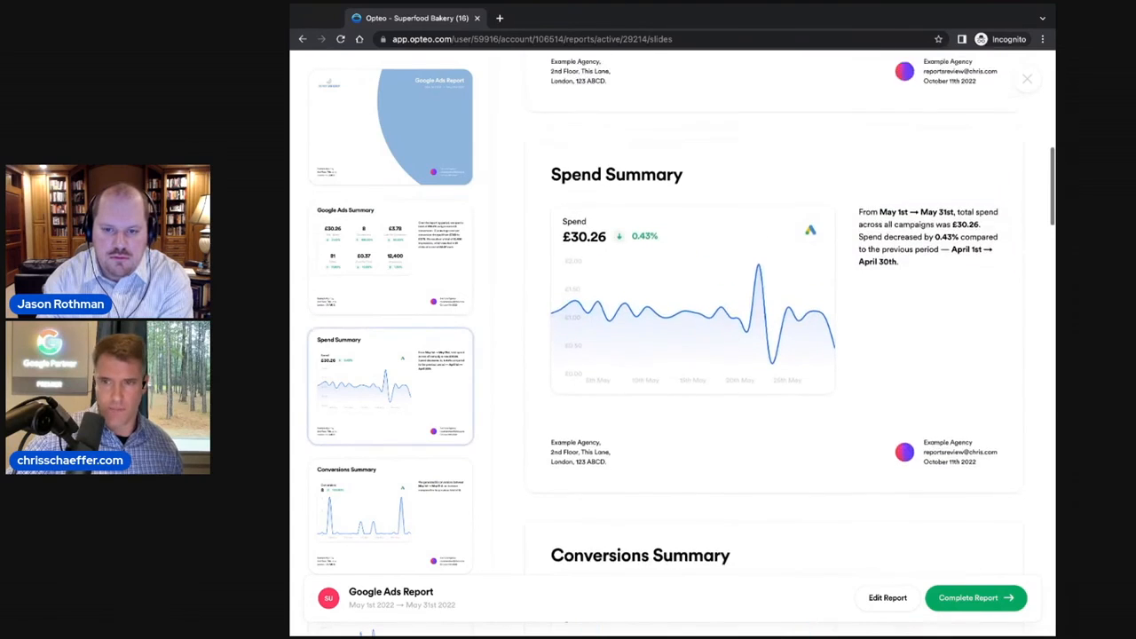
pyautogui.scroll(-3)
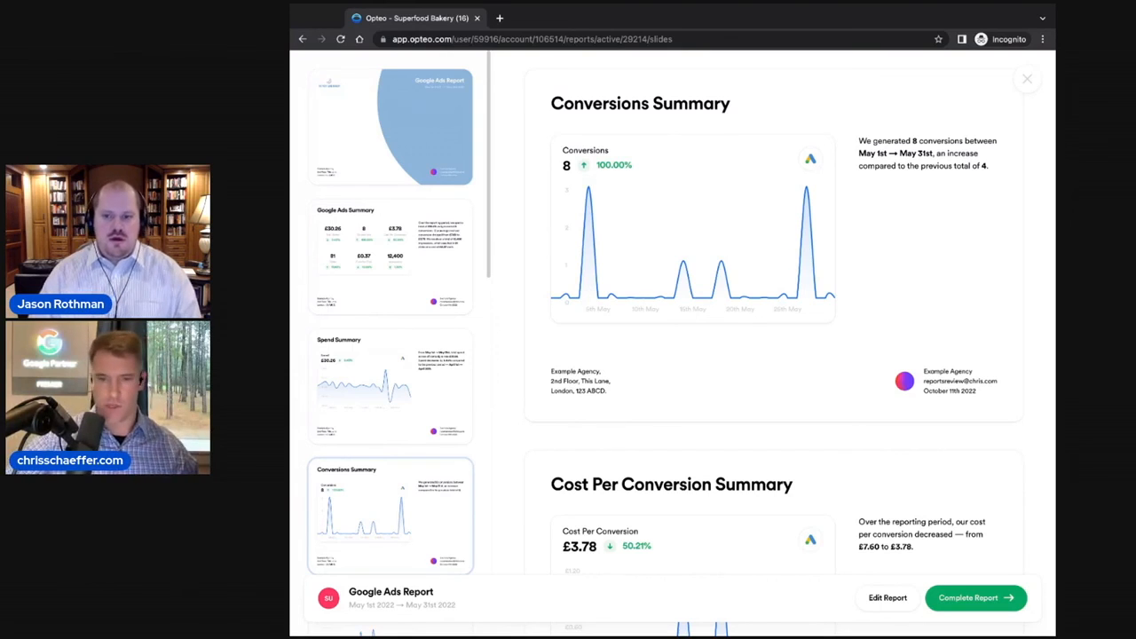
pyautogui.scroll(-3)
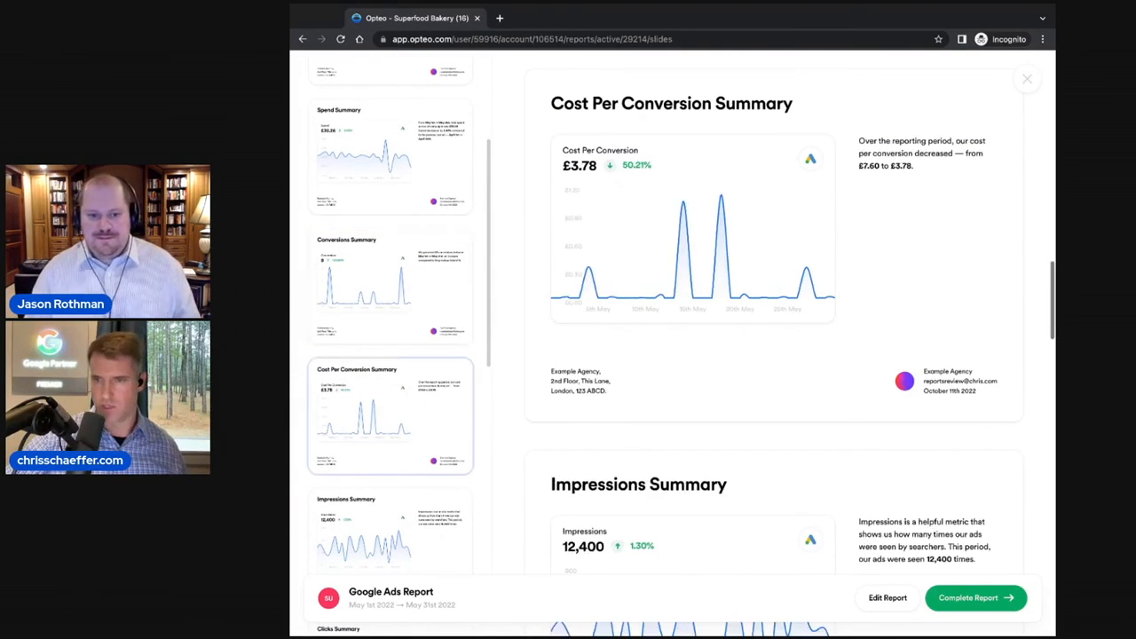
pyautogui.scroll(-3)
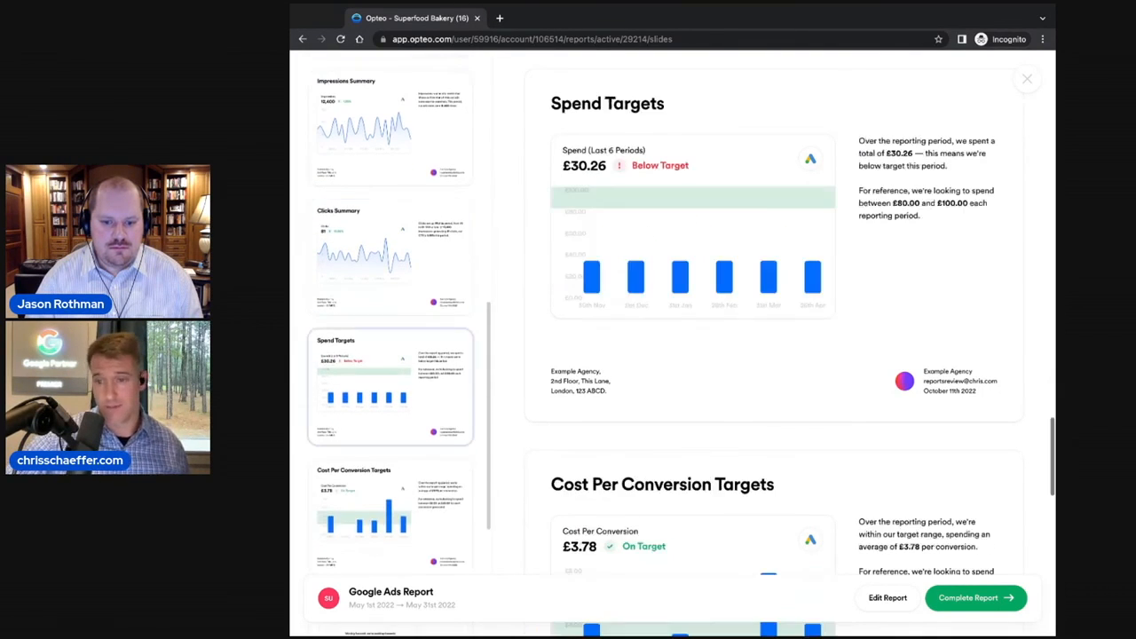
pyautogui.scroll(-3)
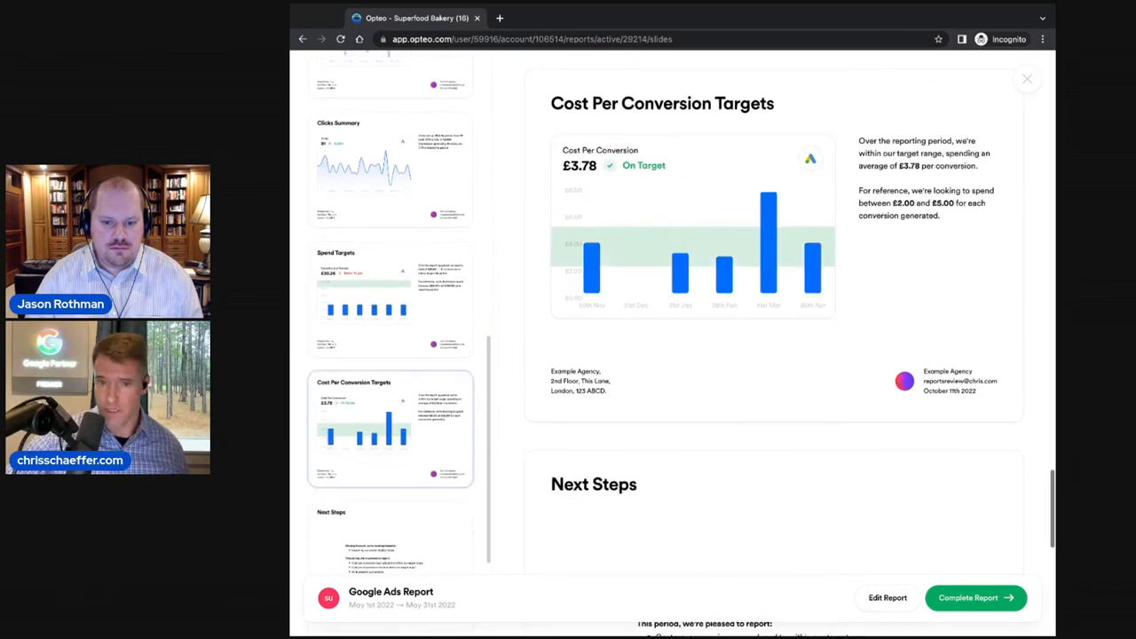